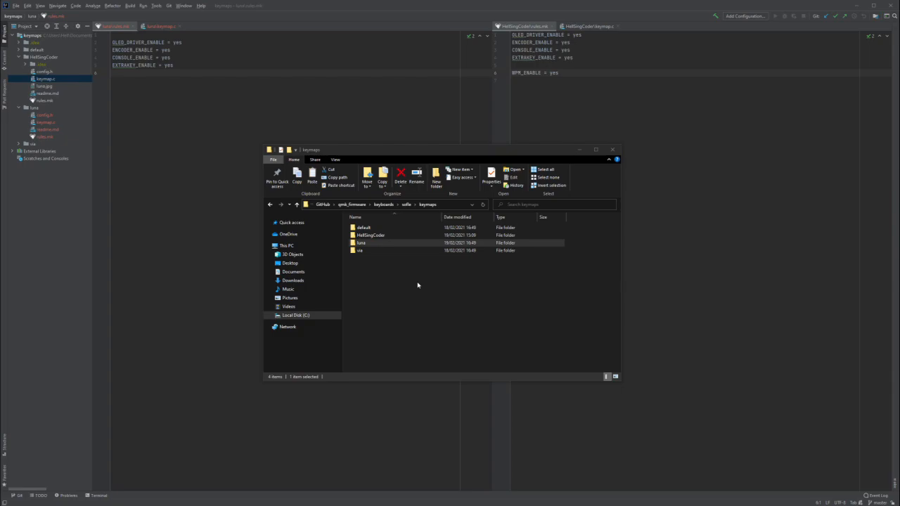
# Add the line WPM_ENABLE = yes to the default keymap's rules.mk.
pyautogui.click(362, 227)
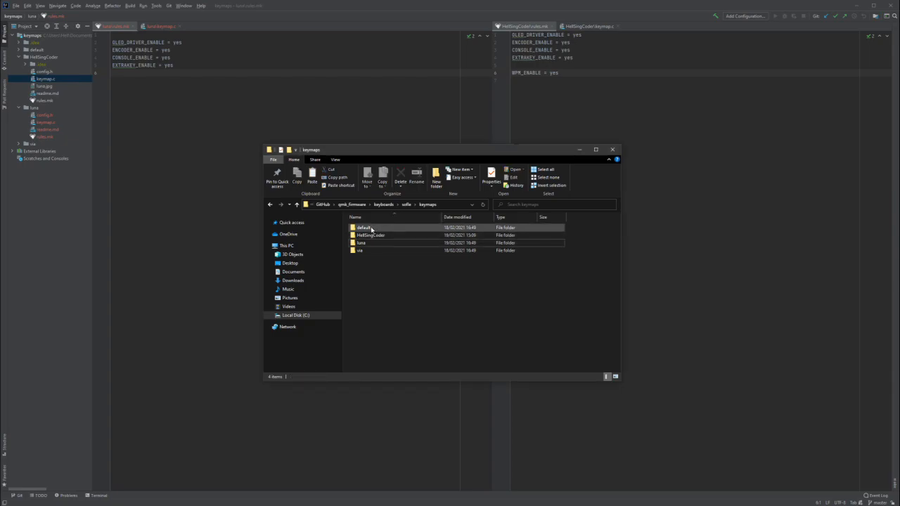
pyautogui.click(360, 242)
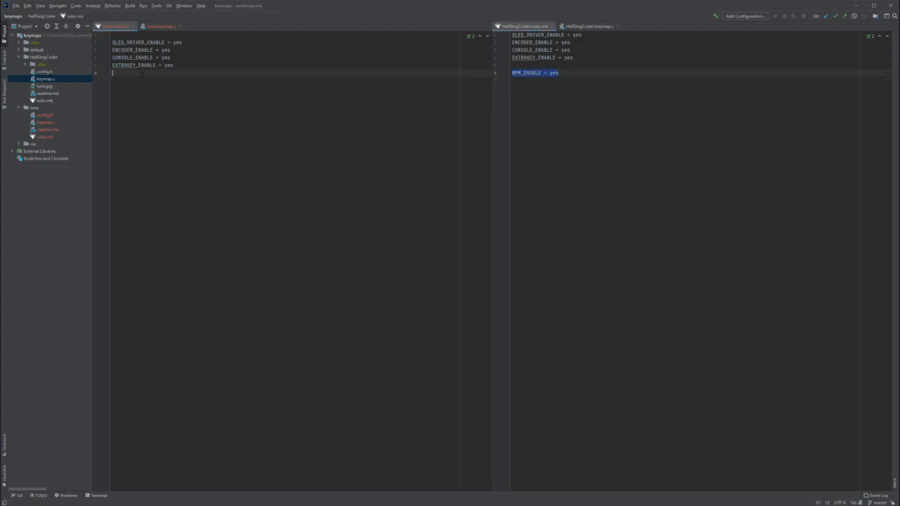
pyautogui.write('WPM_ENABLE = yes')
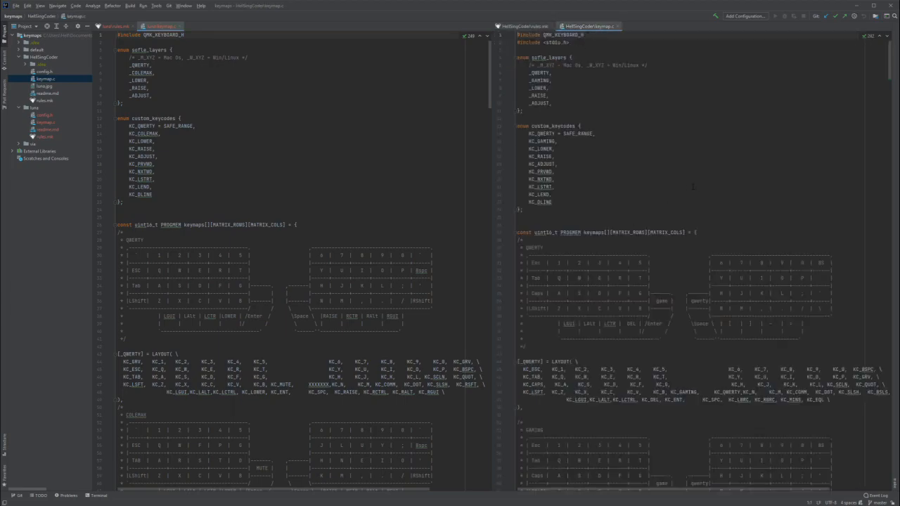
# Scroll through the reference keymap.c to the Luna block ending at // KEYBOARD PET END and paste it into keymap.c.
pyautogui.scroll(-3)
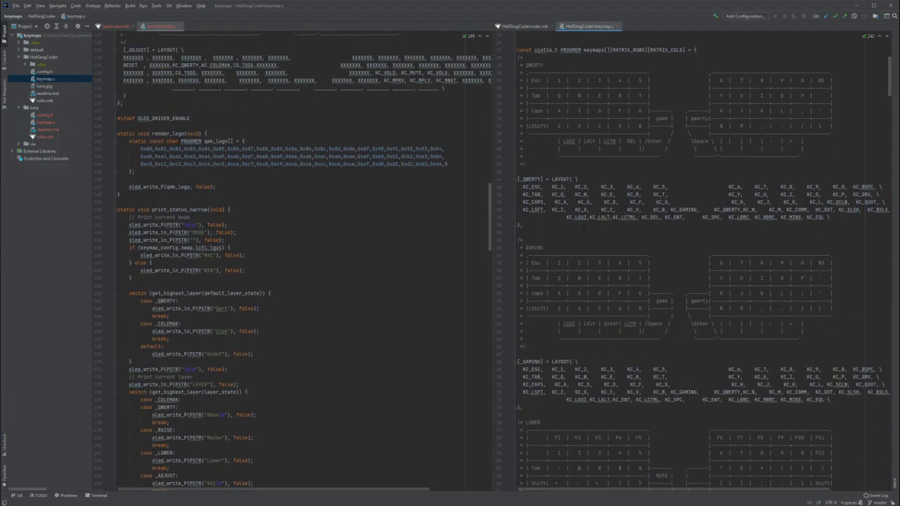
pyautogui.scroll(-3)
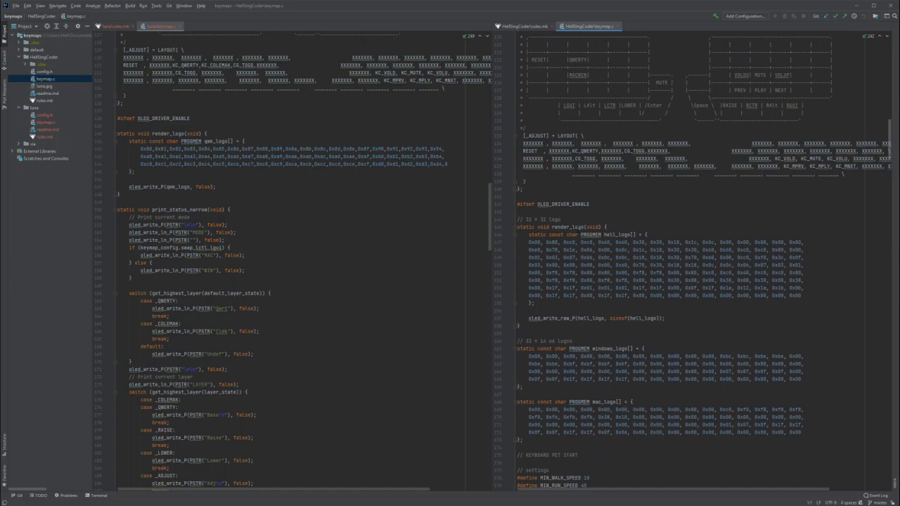
pyautogui.scroll(-3)
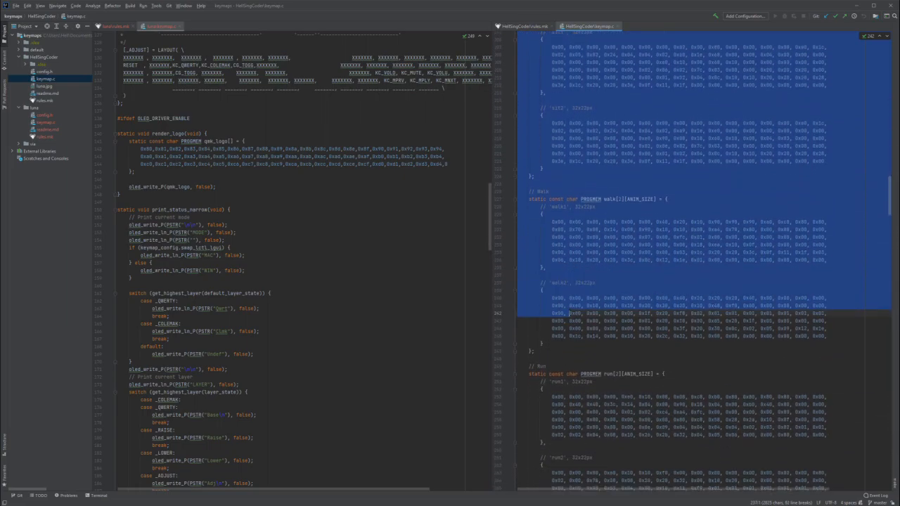
pyautogui.scroll(-3)
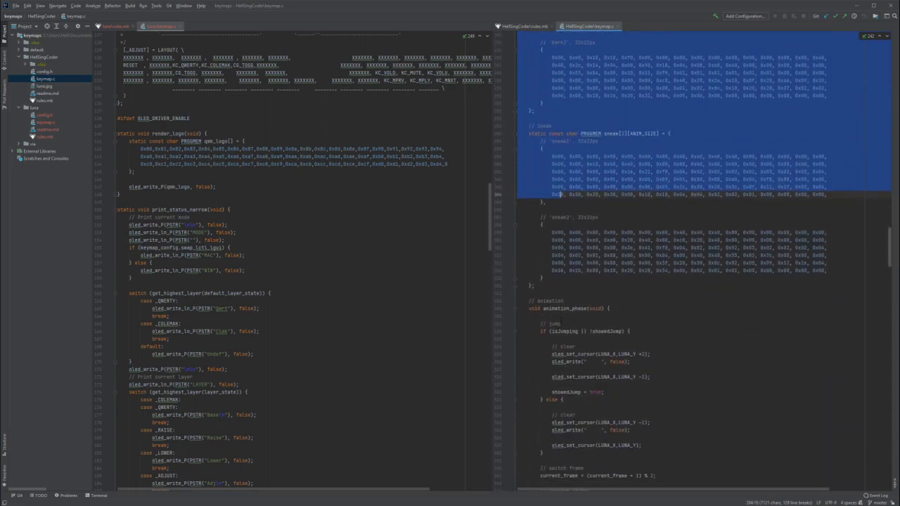
pyautogui.scroll(-3)
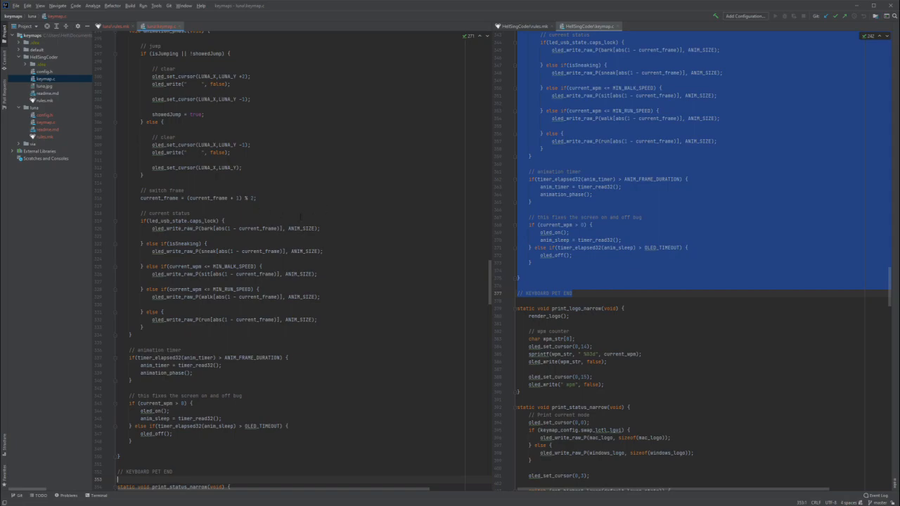
pyautogui.scroll(-3)
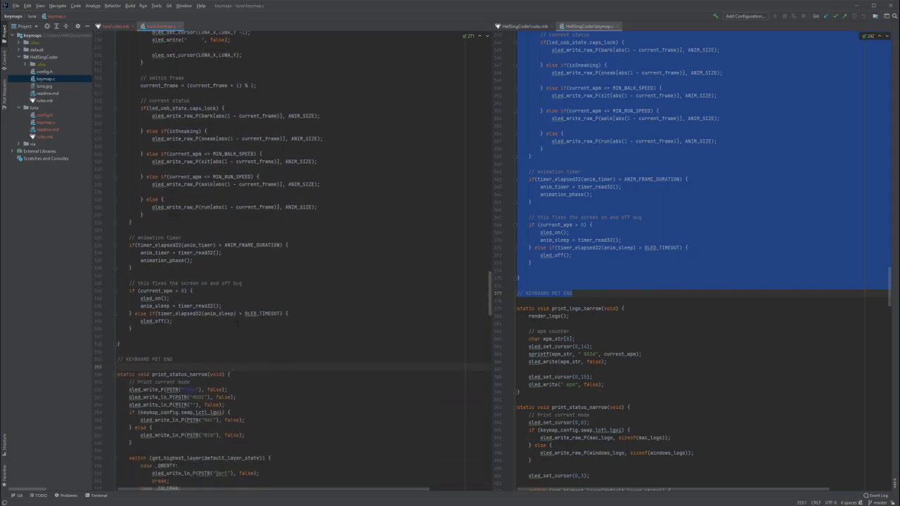
pyautogui.scroll(-3)
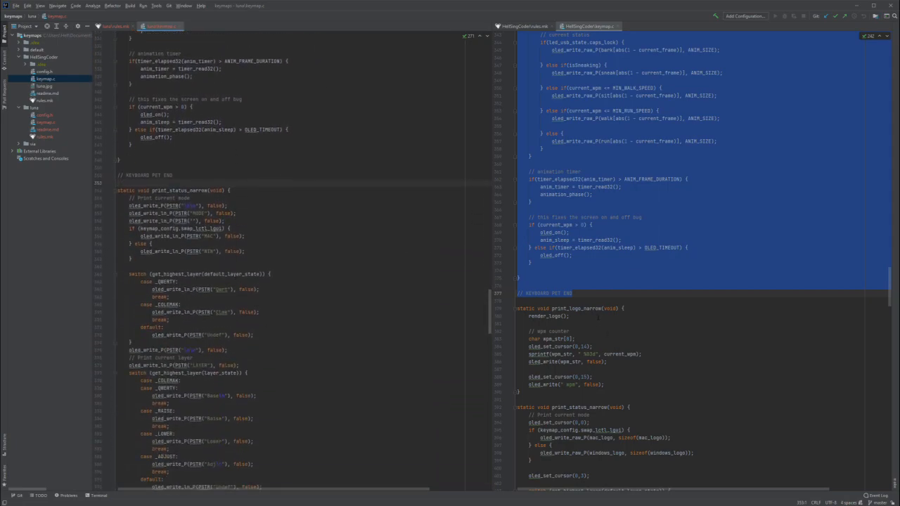
pyautogui.scroll(-3)
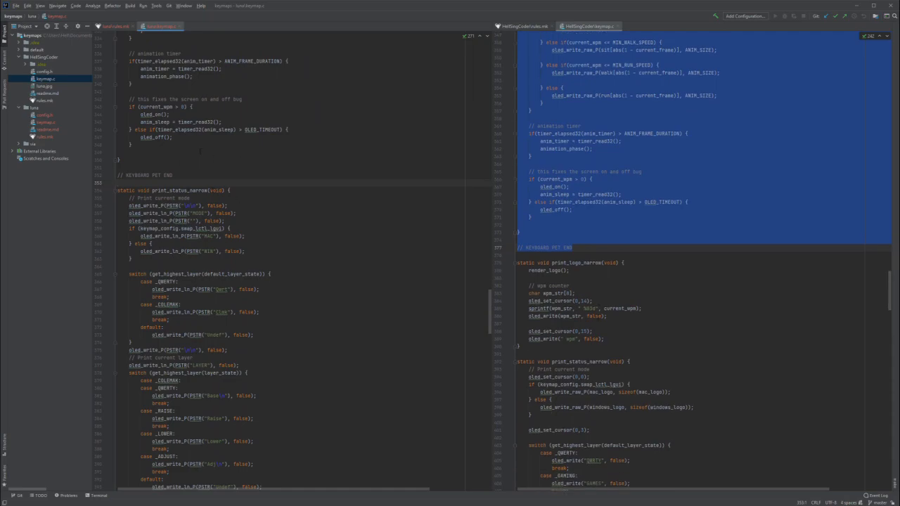
pyautogui.scroll(-3)
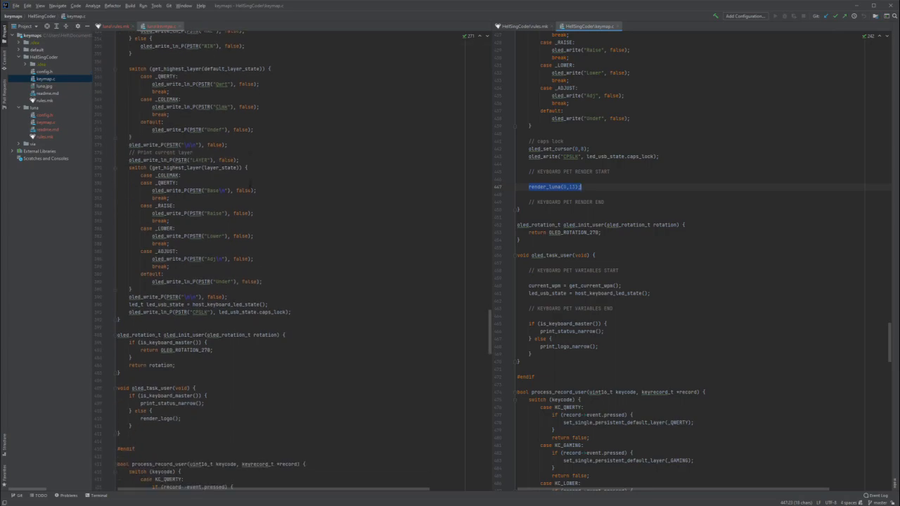
# Place the KEYBOARD PET RENDER block in print_status_narrow and the VARIABLES block in oled_task_user.
pyautogui.scroll(-3)
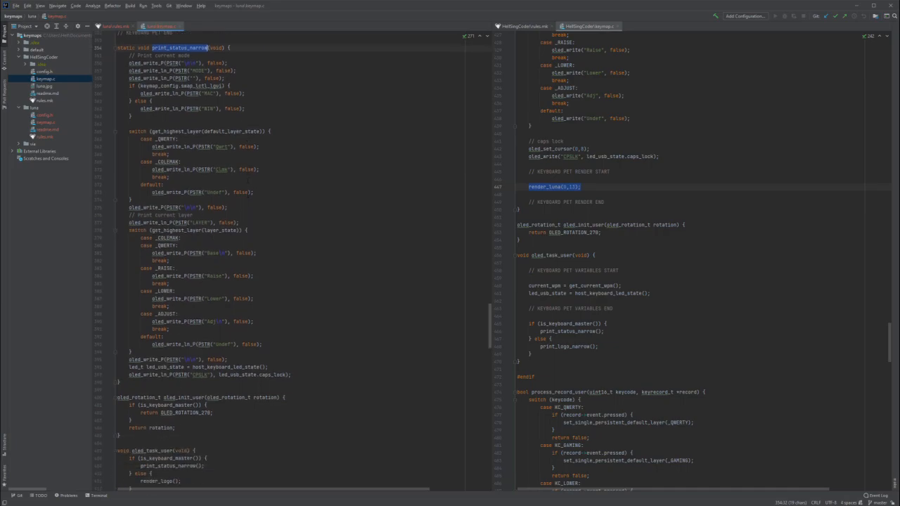
pyautogui.scroll(-3)
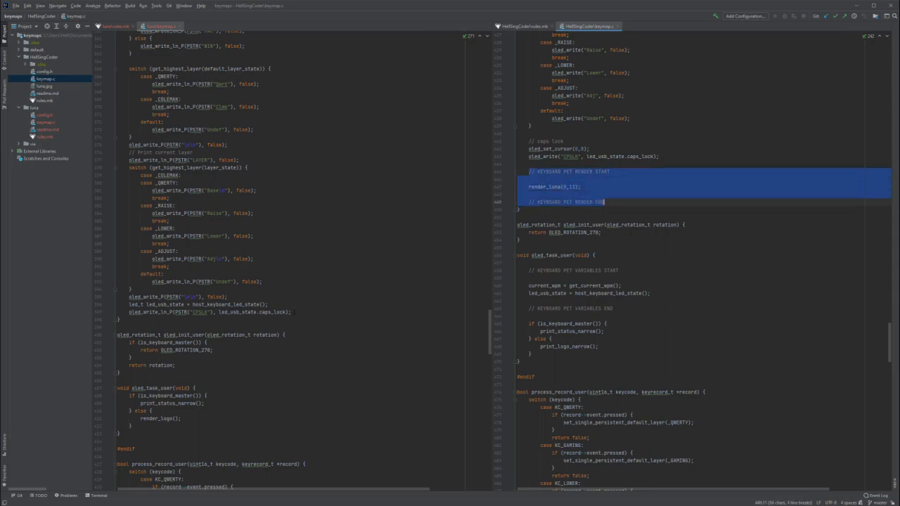
pyautogui.scroll(-3)
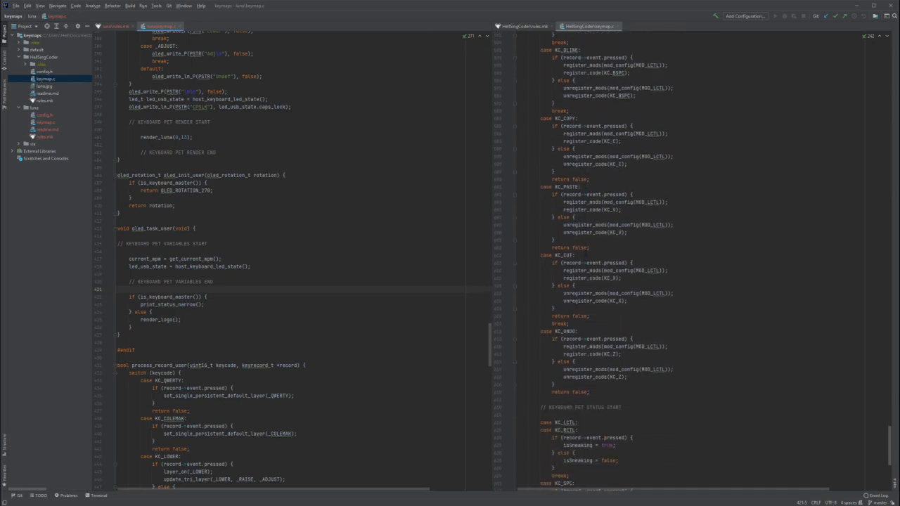
# Insert the KEYBOARD PET STATUS cases for KC_LCTL and KC_SPC into process_record_user before return true.
pyautogui.scroll(-3)
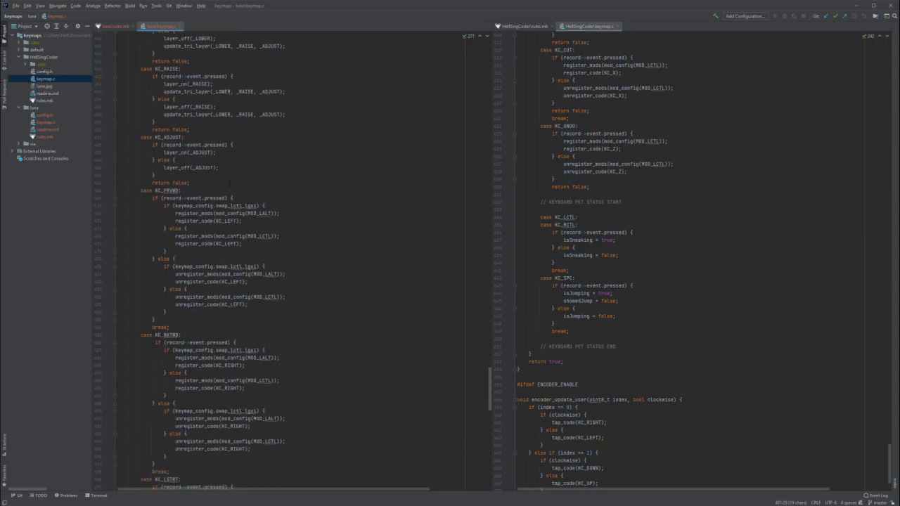
pyautogui.scroll(-3)
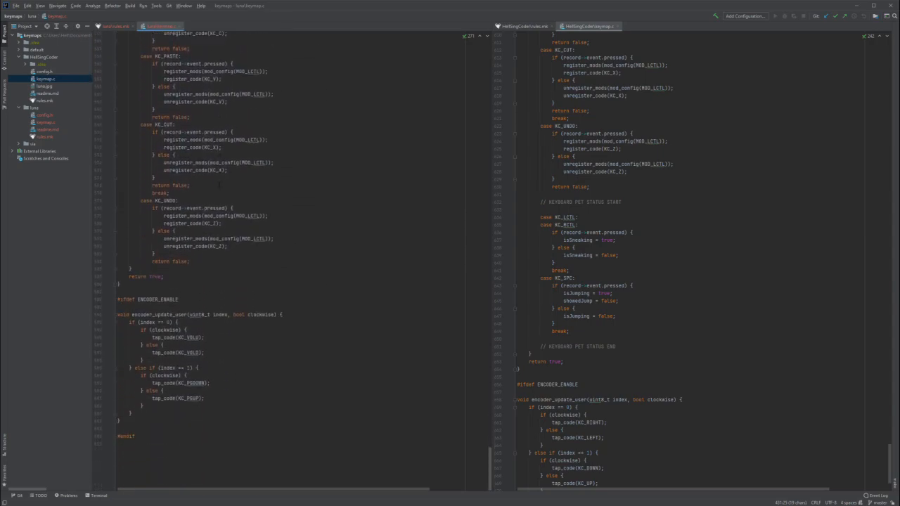
pyautogui.scroll(-3)
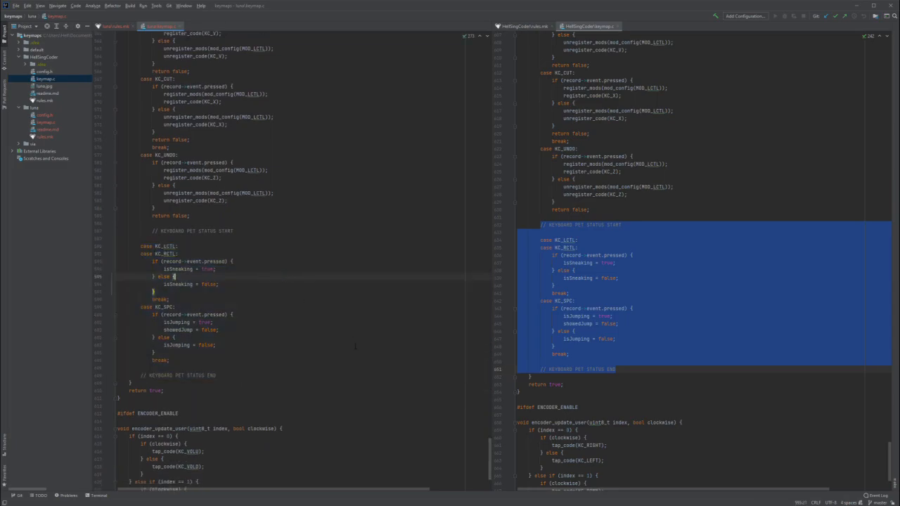
pyautogui.scroll(-3)
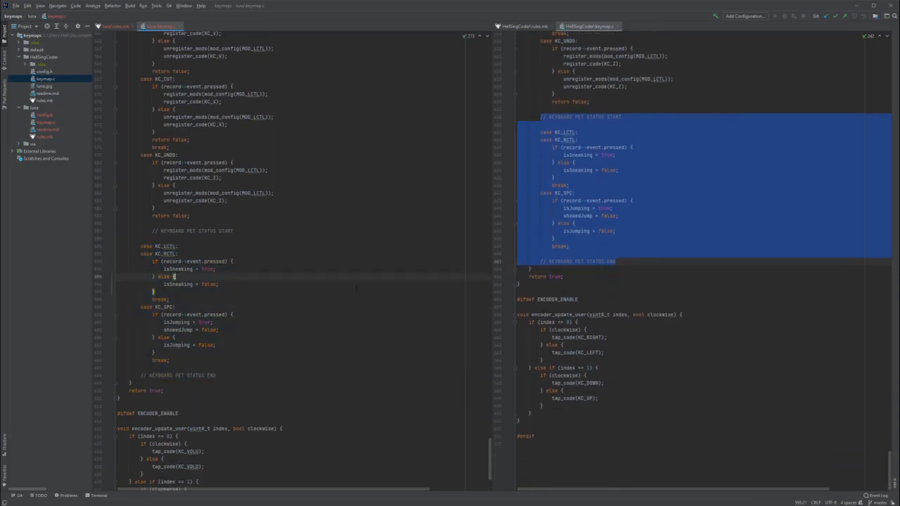